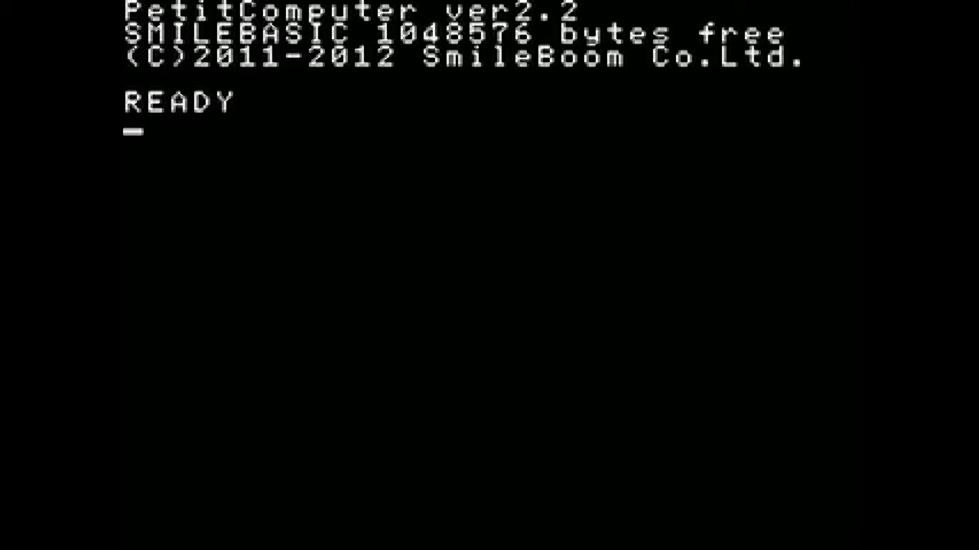
Enter the command LOAD"WALKIN at the BASIC console's READY prompt.
type("LOAD\"")
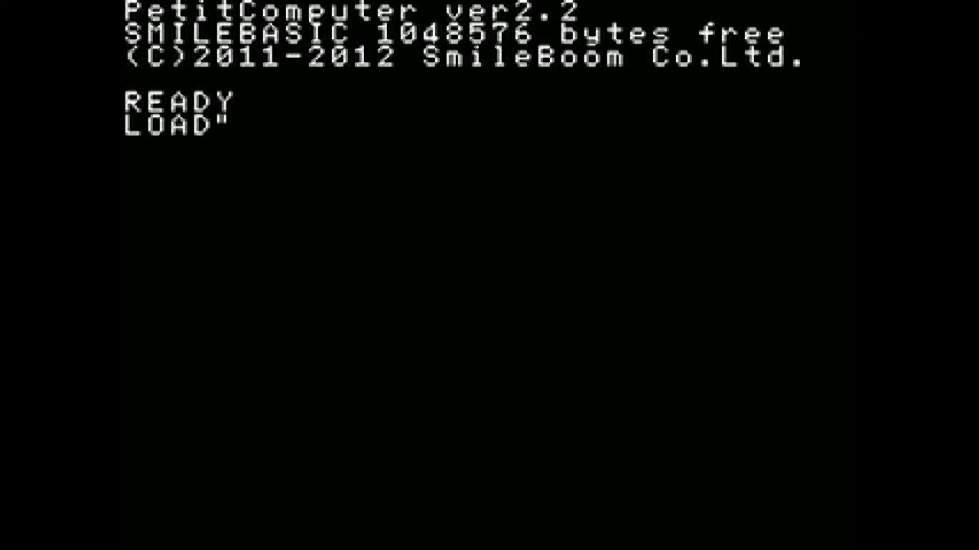
type("WA")
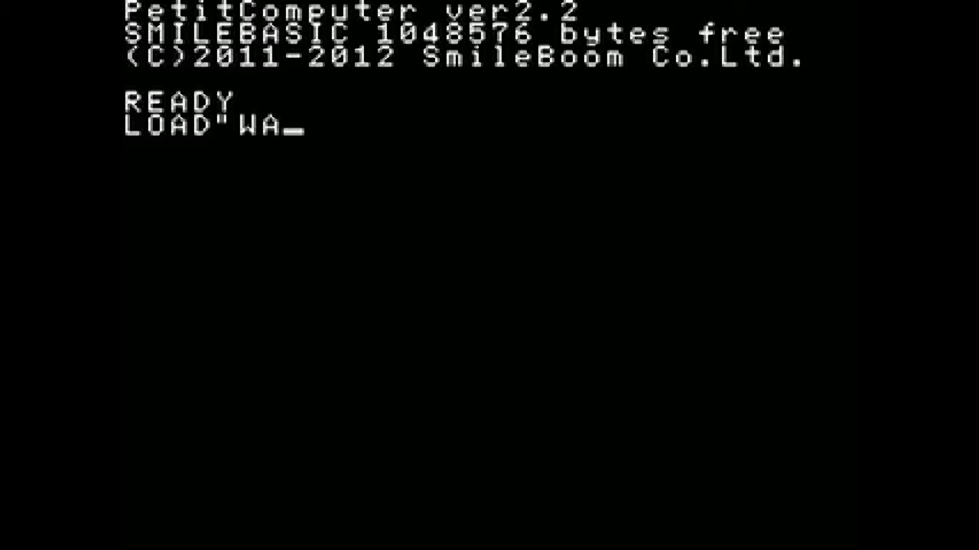
type("LKIN")
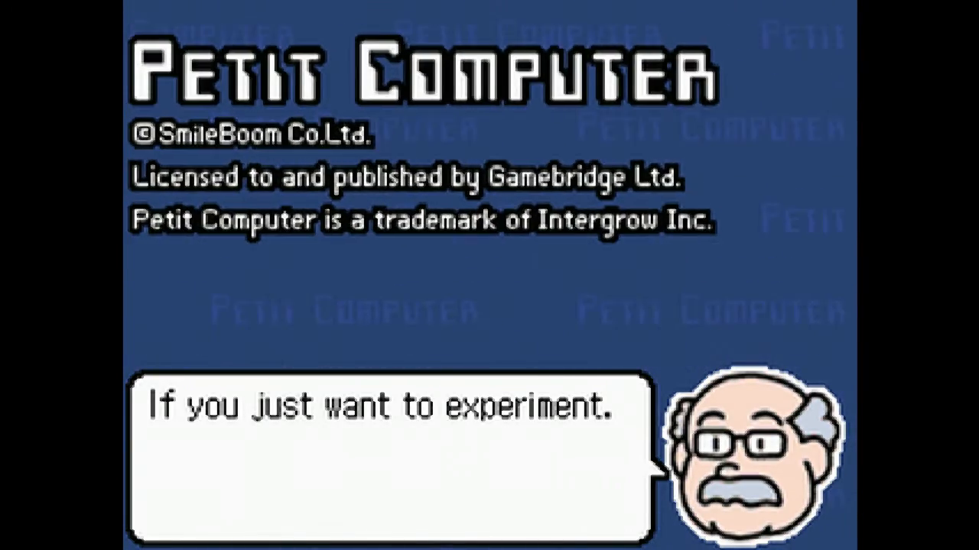
Bring up the emulator's right-click options menu over the title screen.
right_click(367, 150)
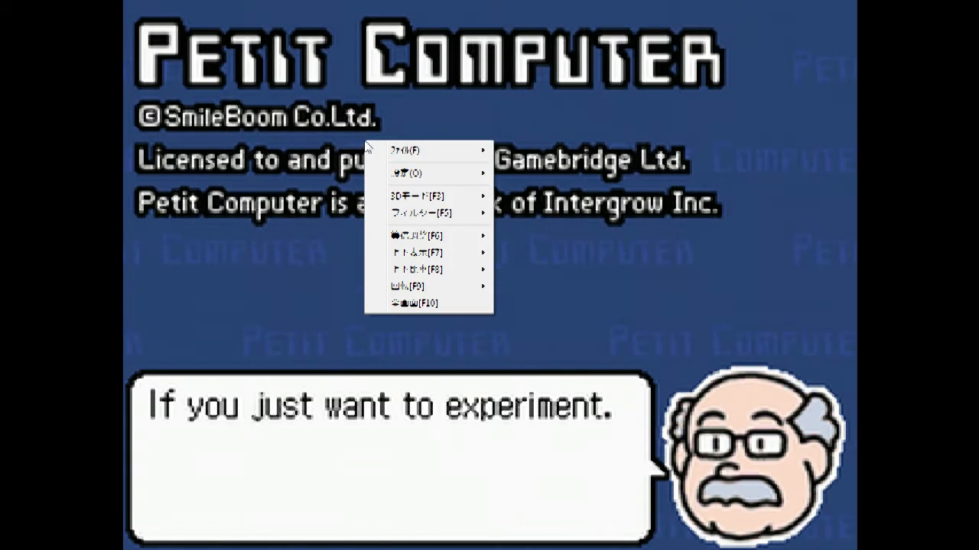
mouse_move(432, 253)
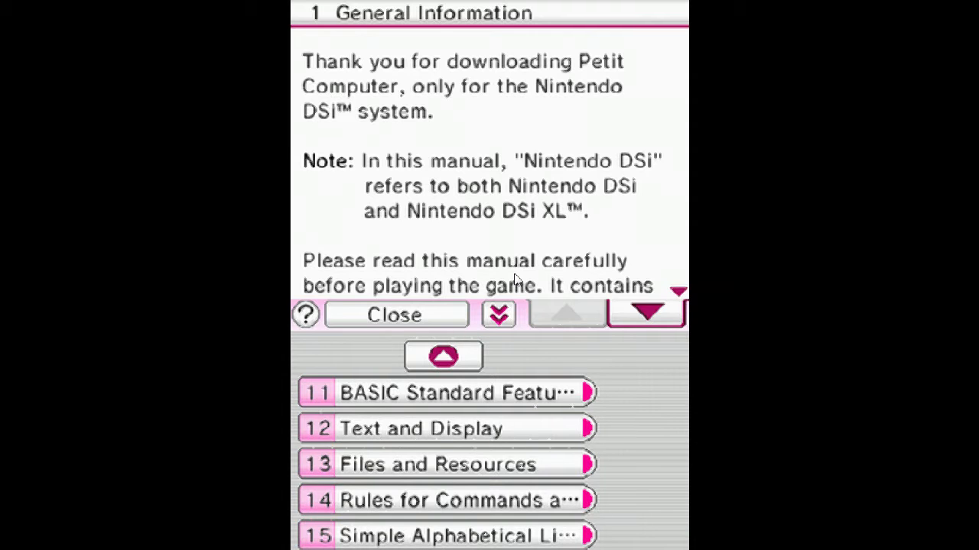
Browse the chapter list to 8 SPRITE, scroll its SPU1 sprite list, and close the manual.
left_click(645, 314)
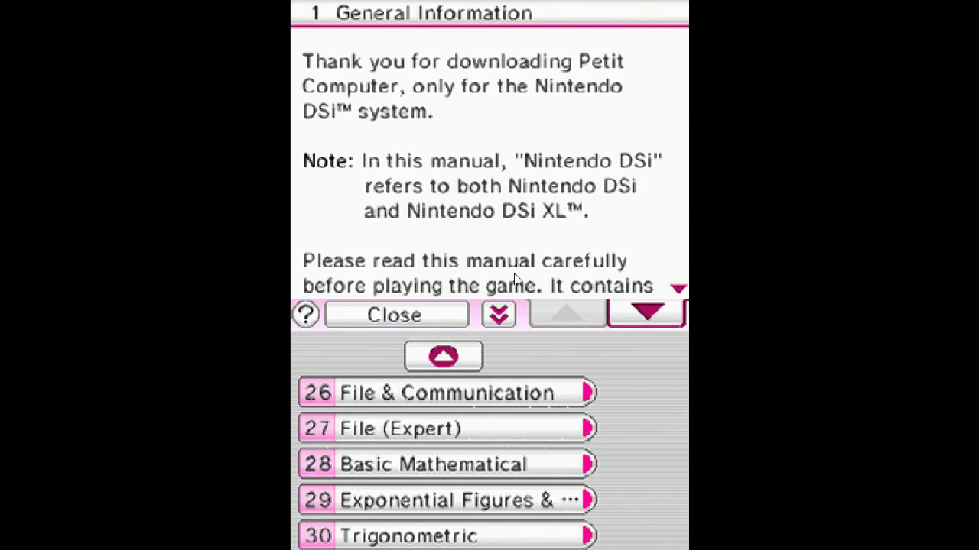
left_click(646, 314)
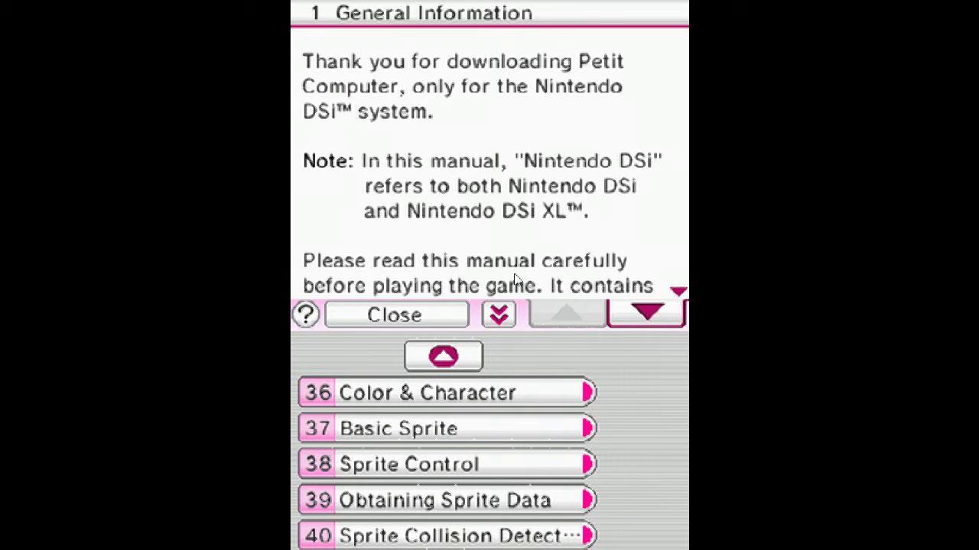
left_click(443, 356)
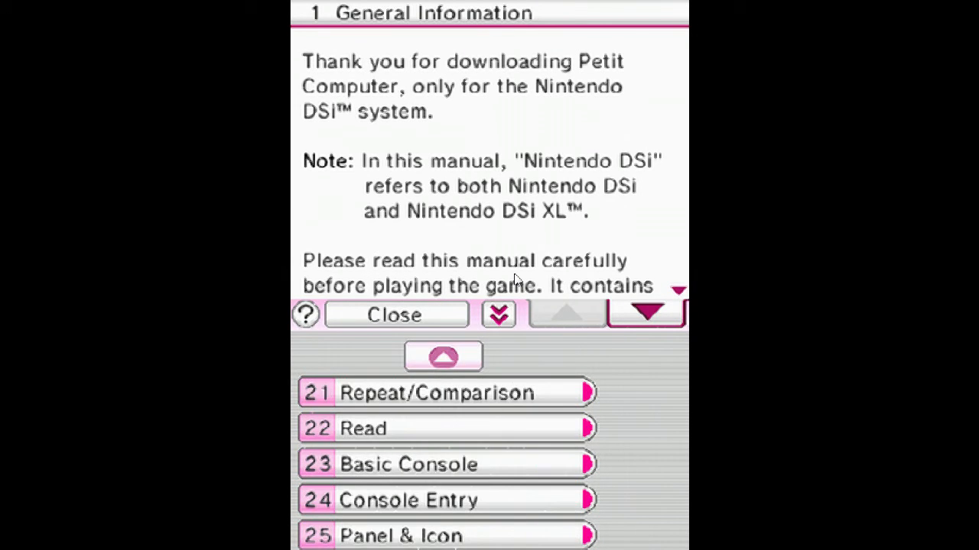
left_click(443, 358)
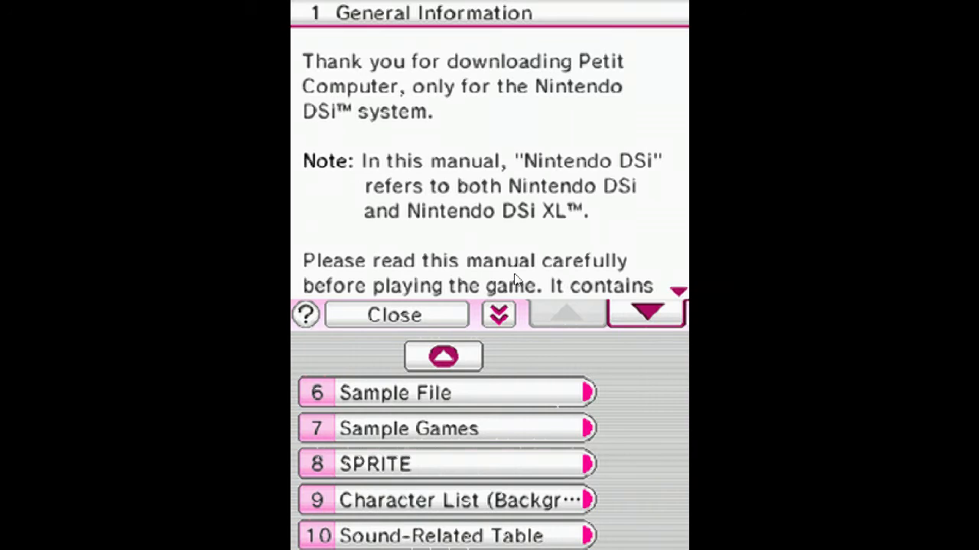
left_click(375, 463)
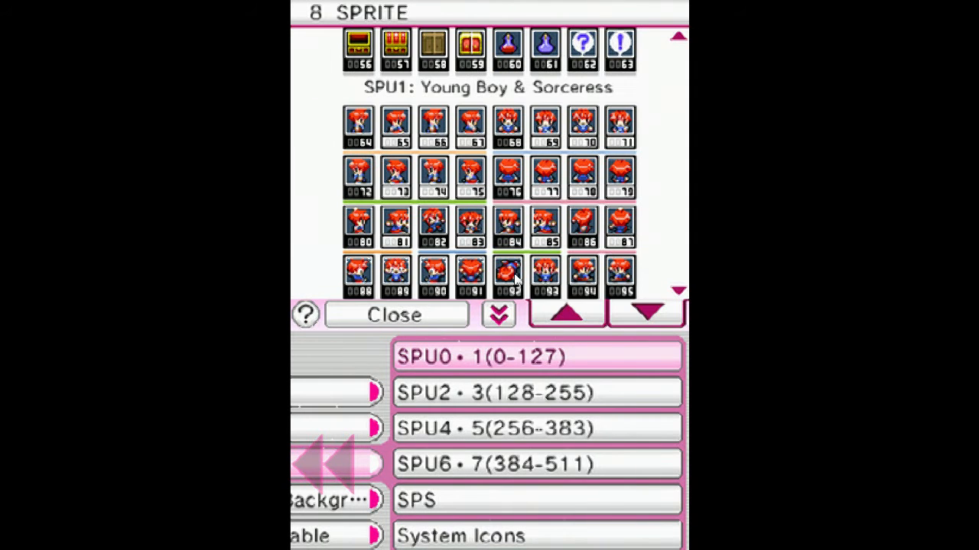
scroll("down", 3)
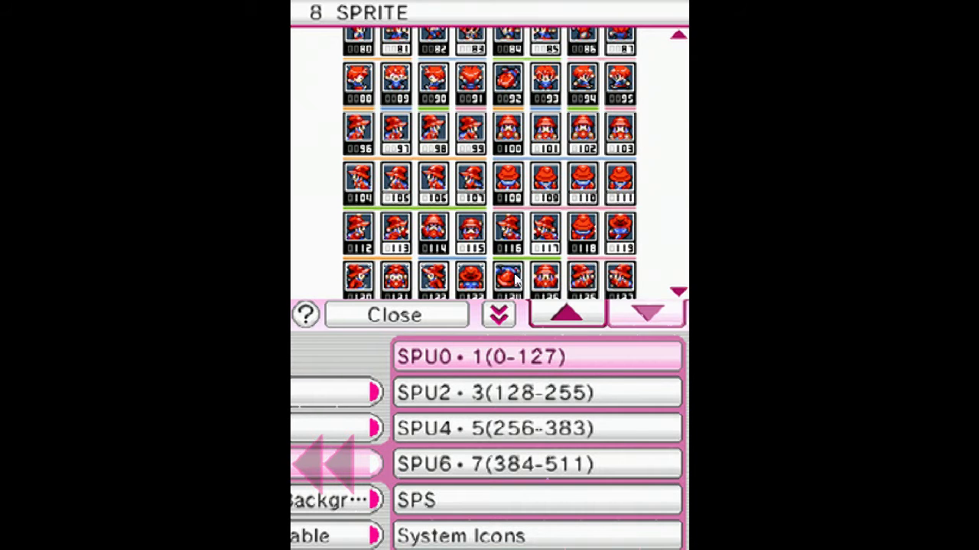
left_click(648, 313)
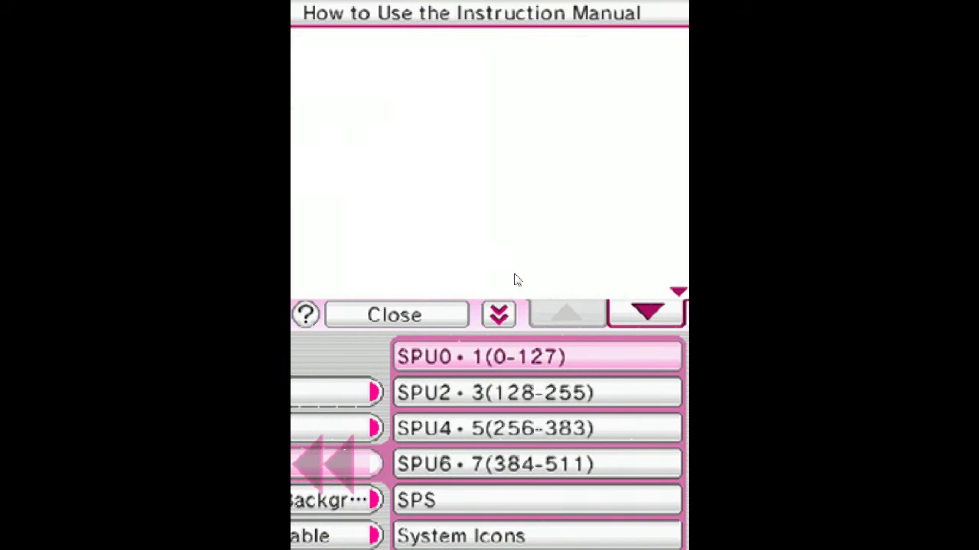
From the Home Menu enter Write Program and run LOAD"POKEMON then LOAD"WALKING at the console.
left_click(396, 314)
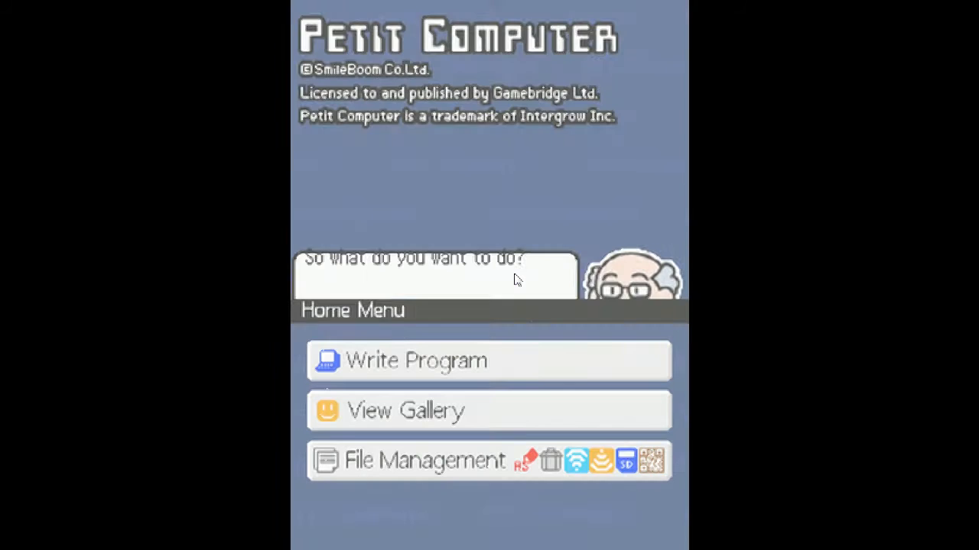
left_click(413, 361)
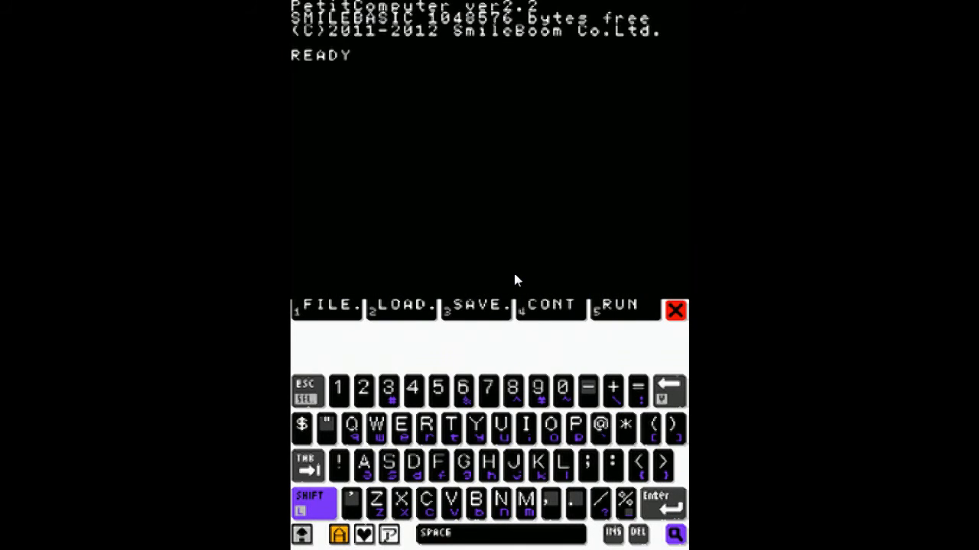
left_click(400, 304)
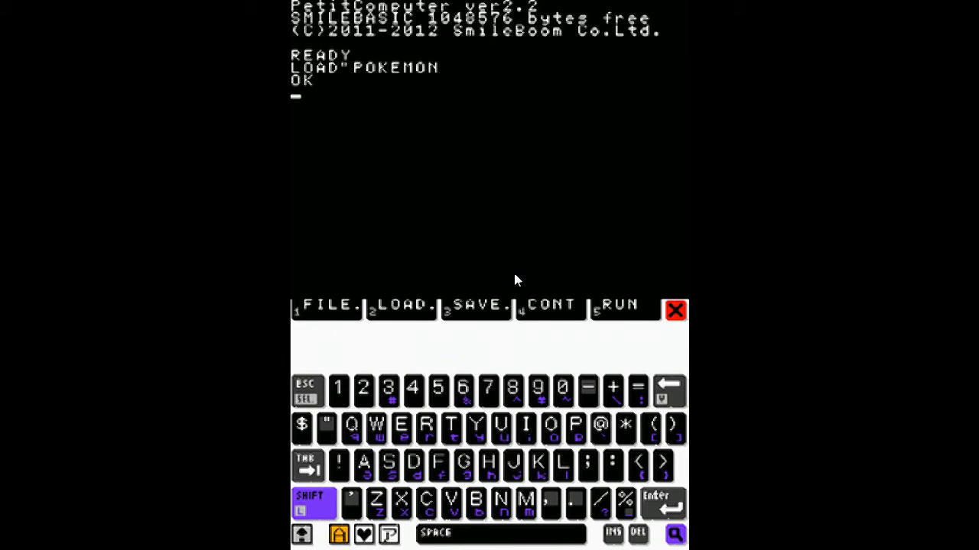
left_click(401, 305)
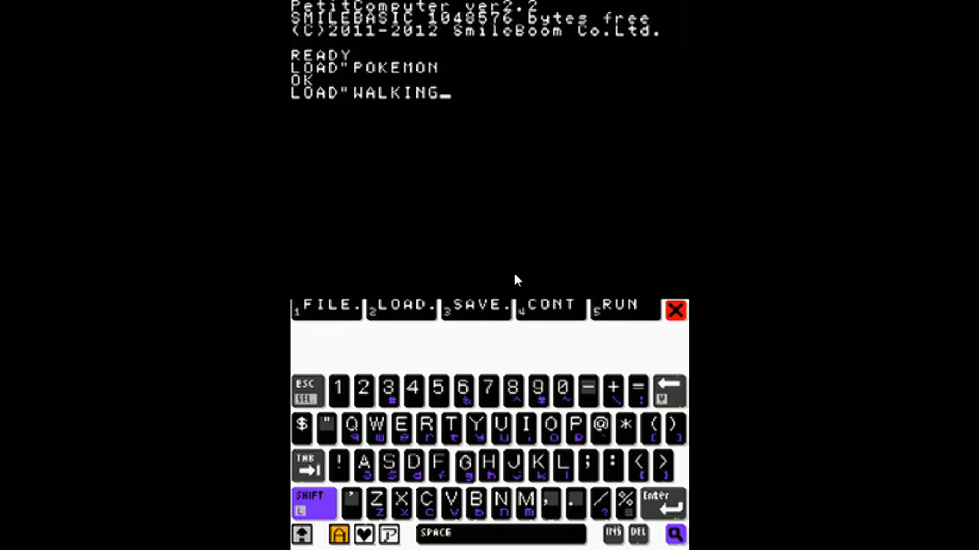
key("Enter")
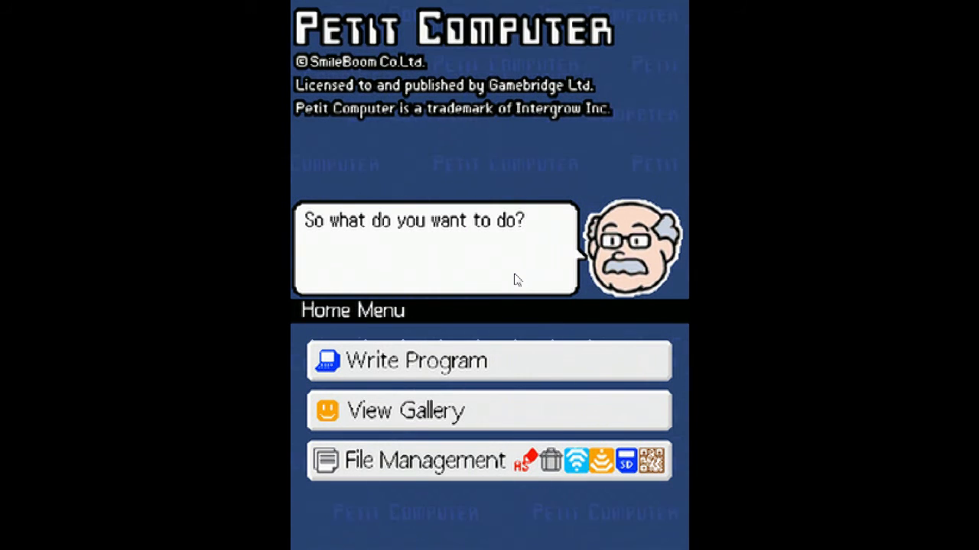
Launch the character tool program from the View Gallery program list.
left_click(413, 361)
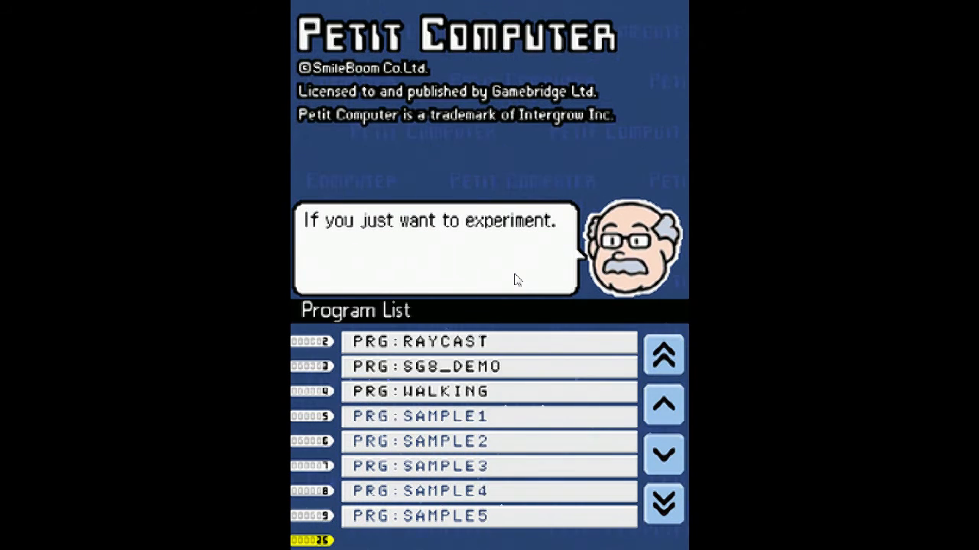
left_click(663, 505)
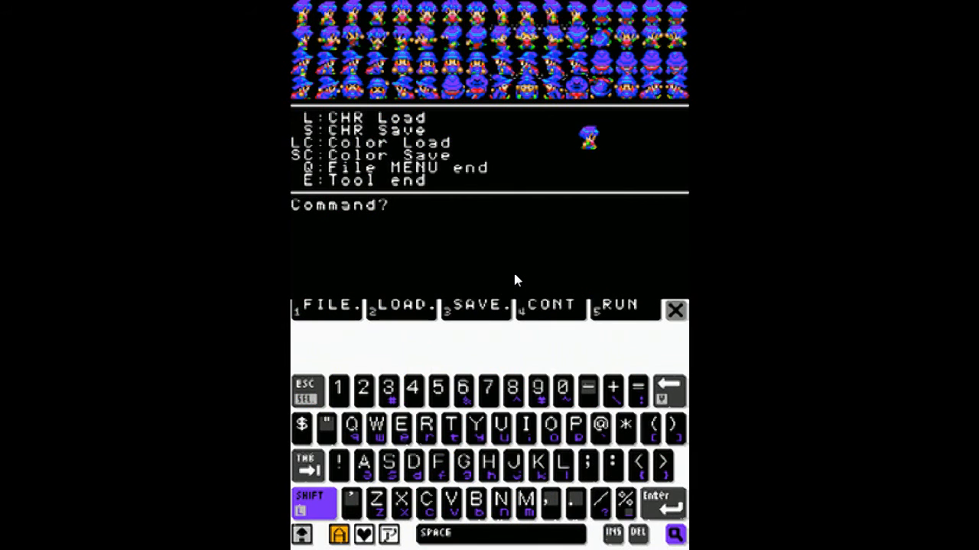
Load the CHR file POKEMO with the L command and select a character showing the skull sprite.
key("L")
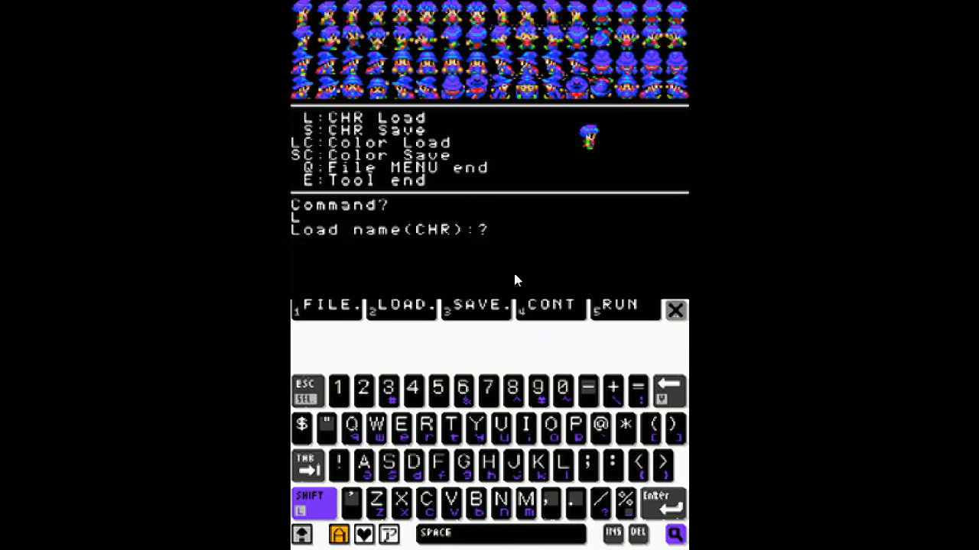
type("PO")
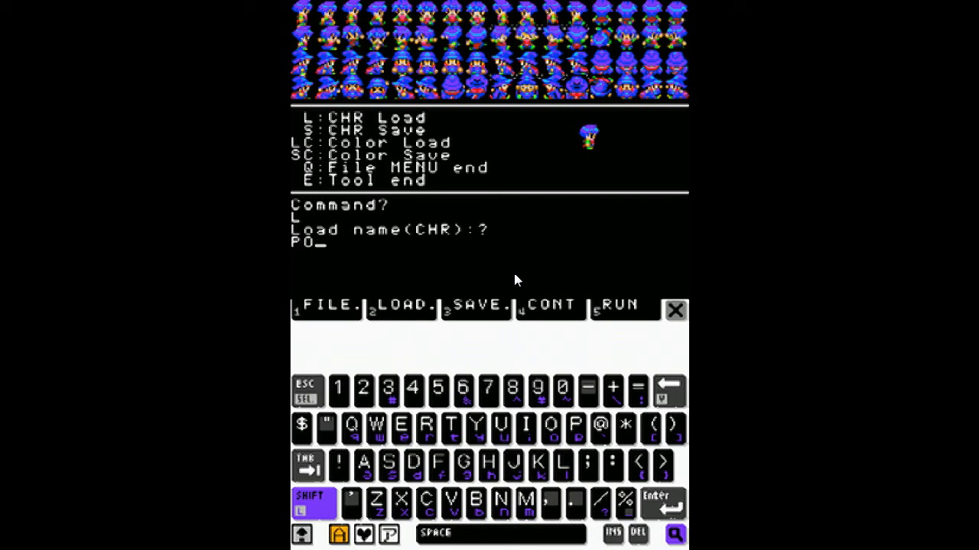
type("KEMO")
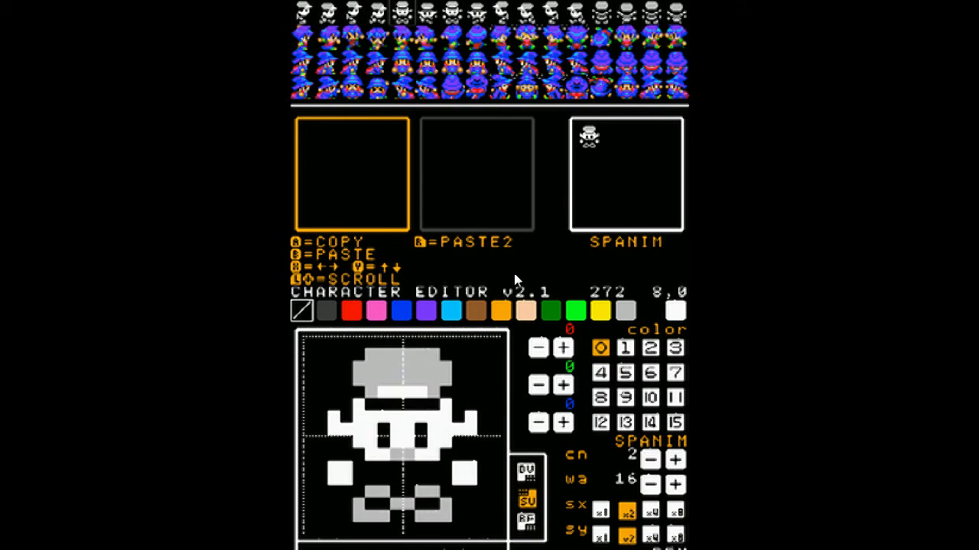
left_click(440, 12)
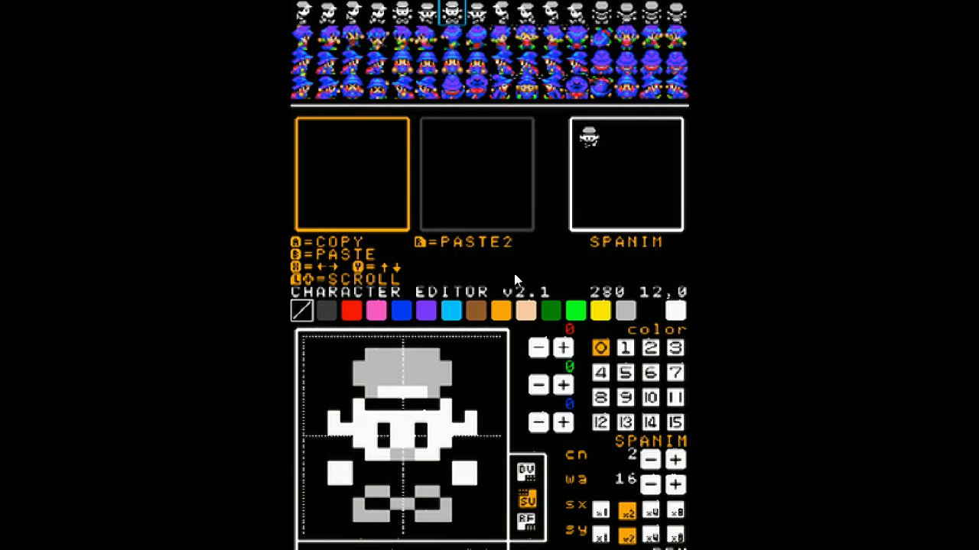